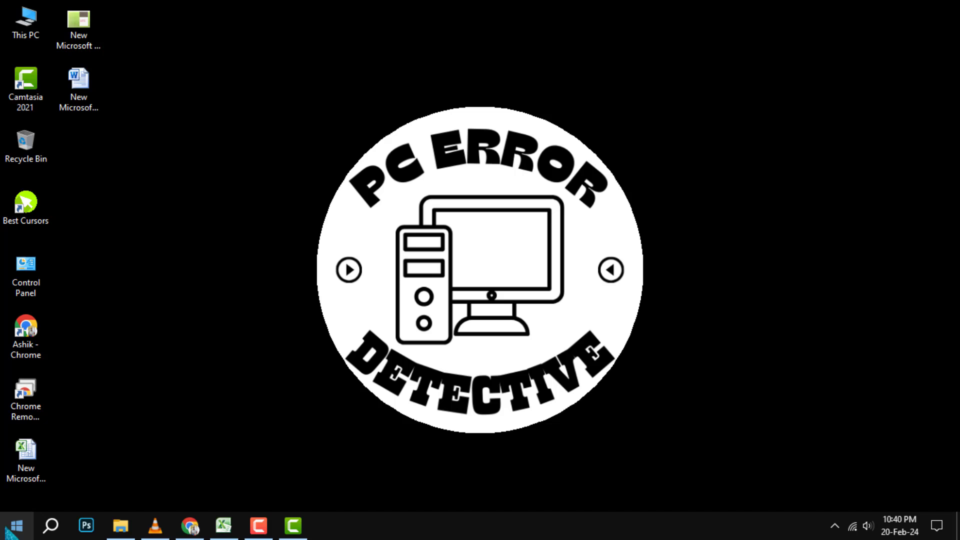
Step: Search the Start menu for 'control' to find Control Panel
{"action": "left_click", "coordinate": [12, 525]}
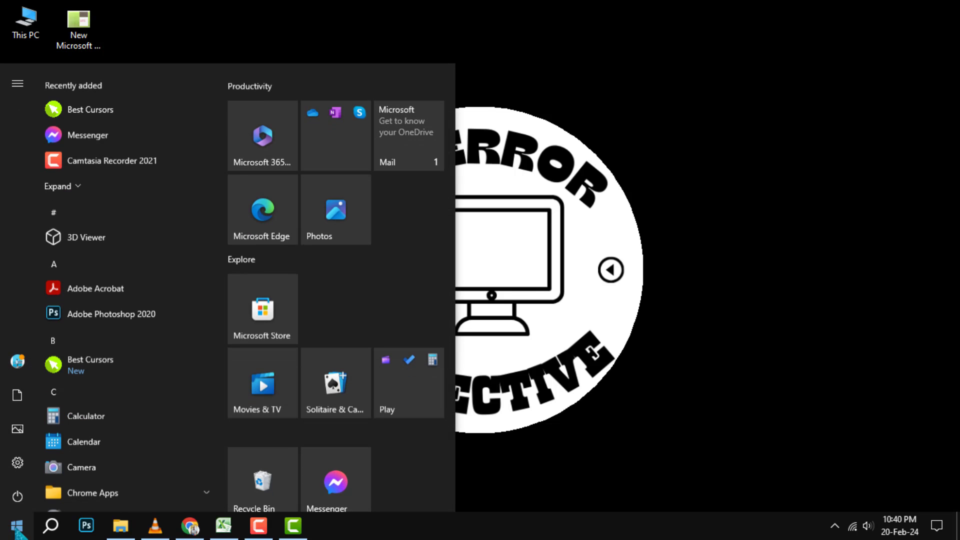
{"action": "type", "text": "control"}
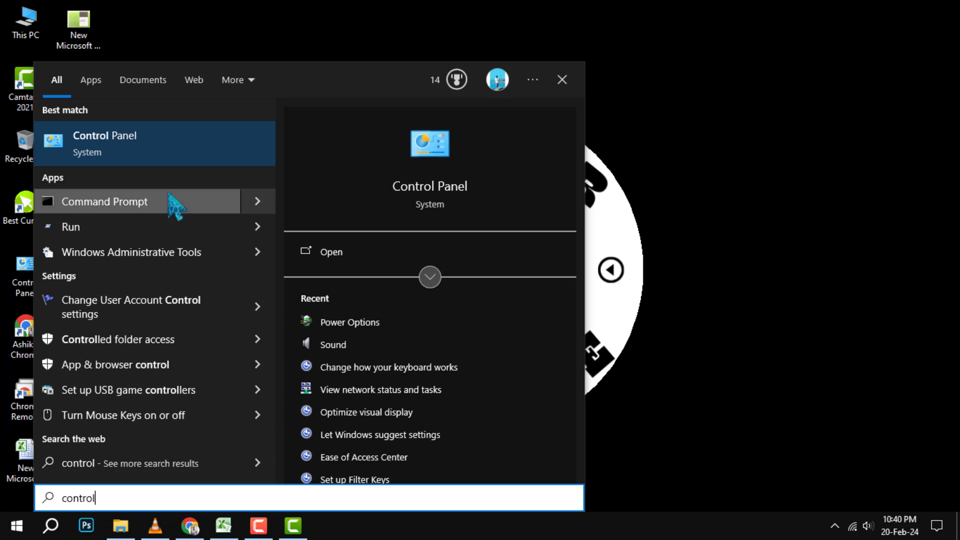
Step: Launch Control Panel and go to the Hardware and Sound category
{"action": "left_click", "coordinate": [104, 143]}
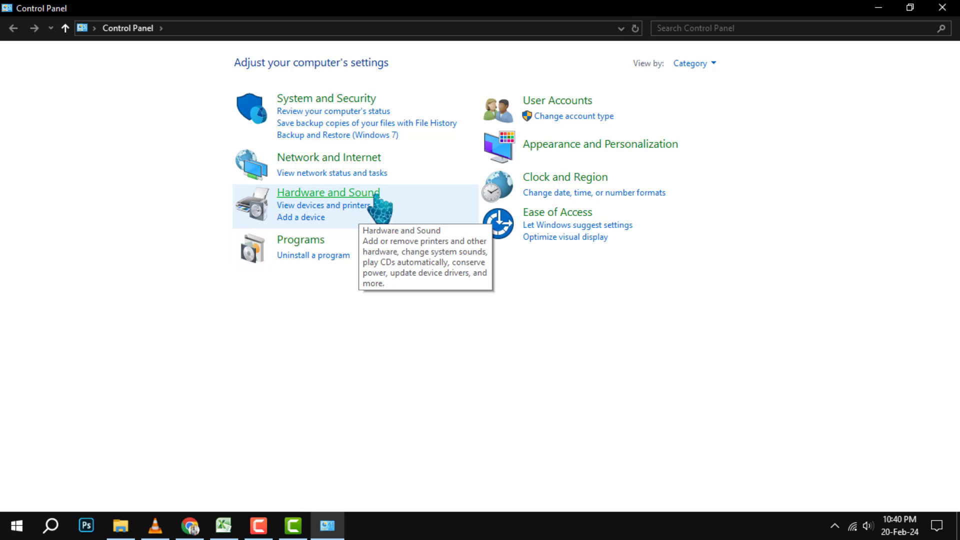
{"action": "mouse_move", "coordinate": [343, 208]}
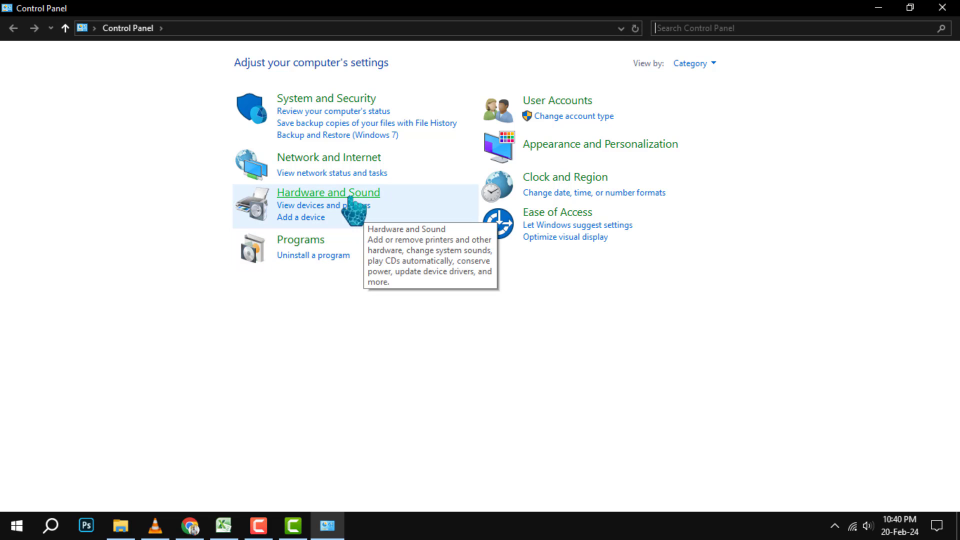
{"action": "left_click", "coordinate": [327, 192]}
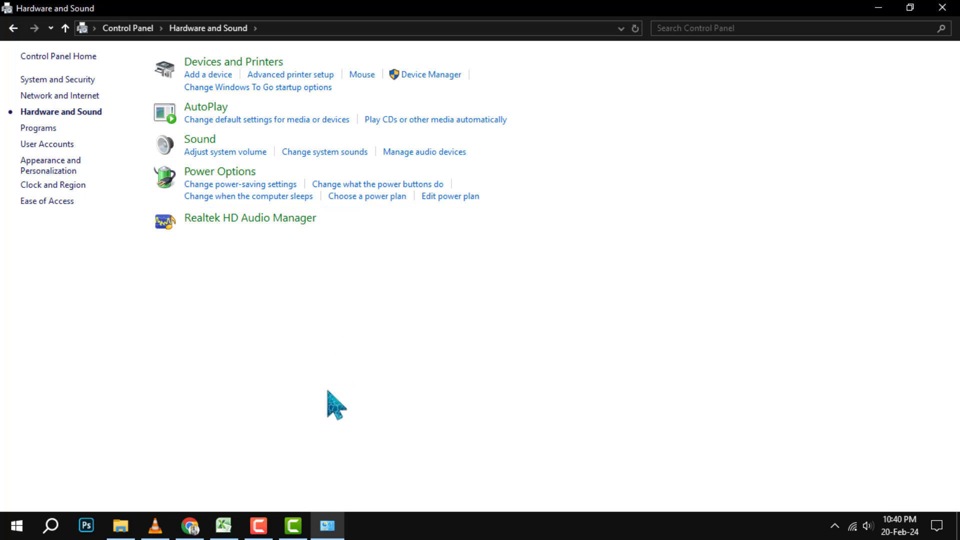
{"action": "mouse_move", "coordinate": [219, 172]}
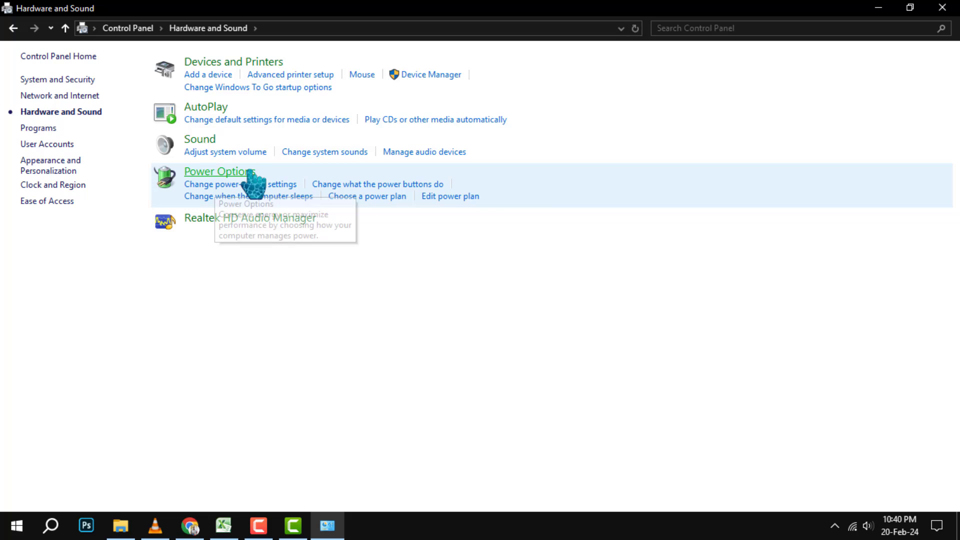
Step: Open Power Options from the Hardware and Sound page
{"action": "left_click", "coordinate": [218, 172]}
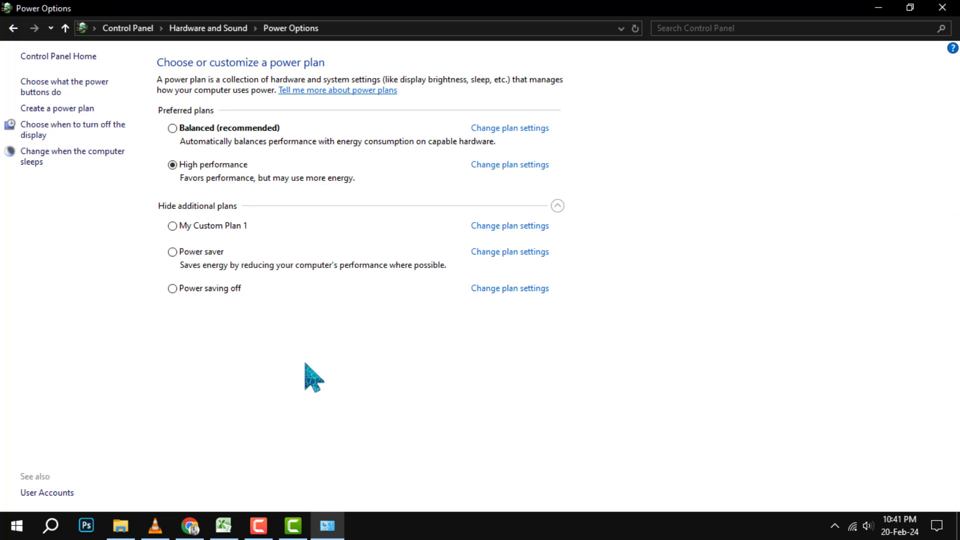
{"action": "mouse_move", "coordinate": [639, 447]}
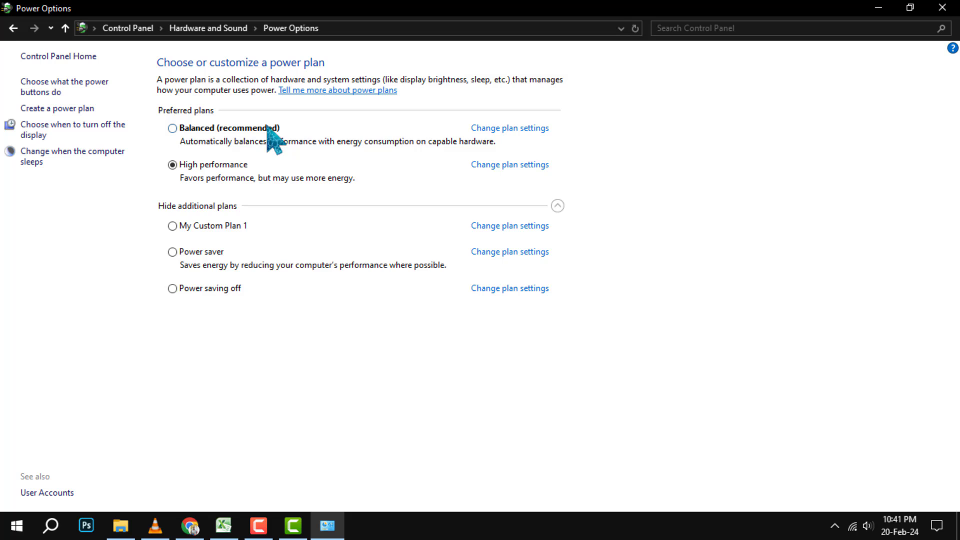
{"action": "mouse_move", "coordinate": [57, 109]}
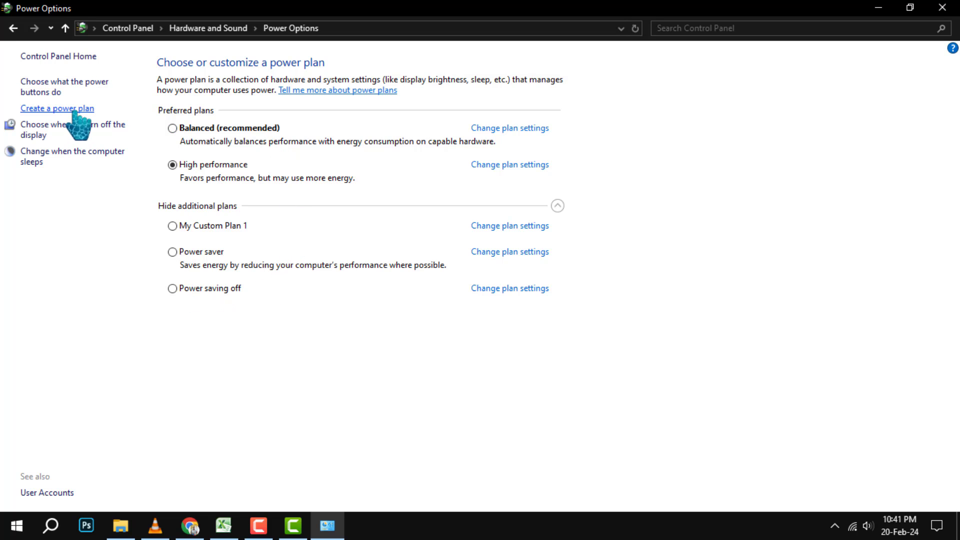
{"action": "mouse_move", "coordinate": [74, 117]}
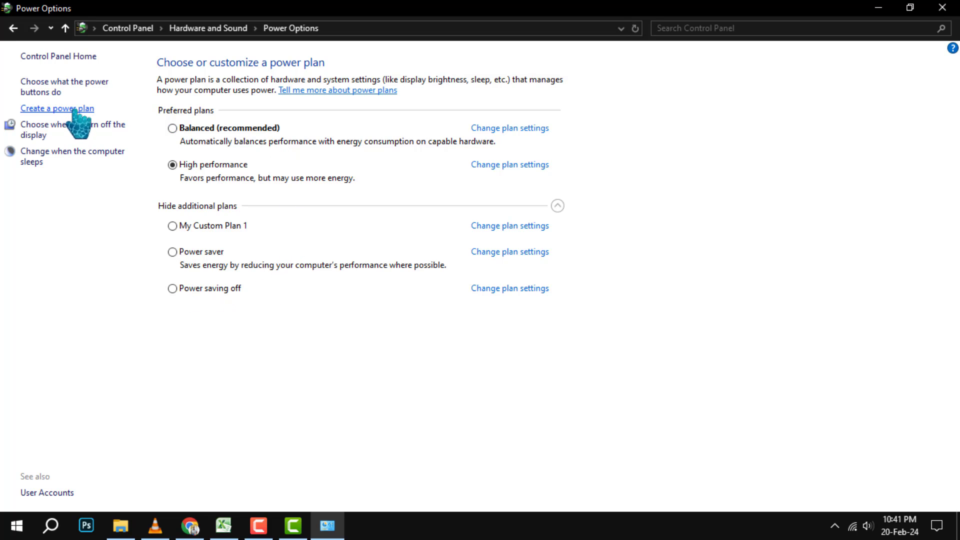
{"action": "mouse_move", "coordinate": [72, 132]}
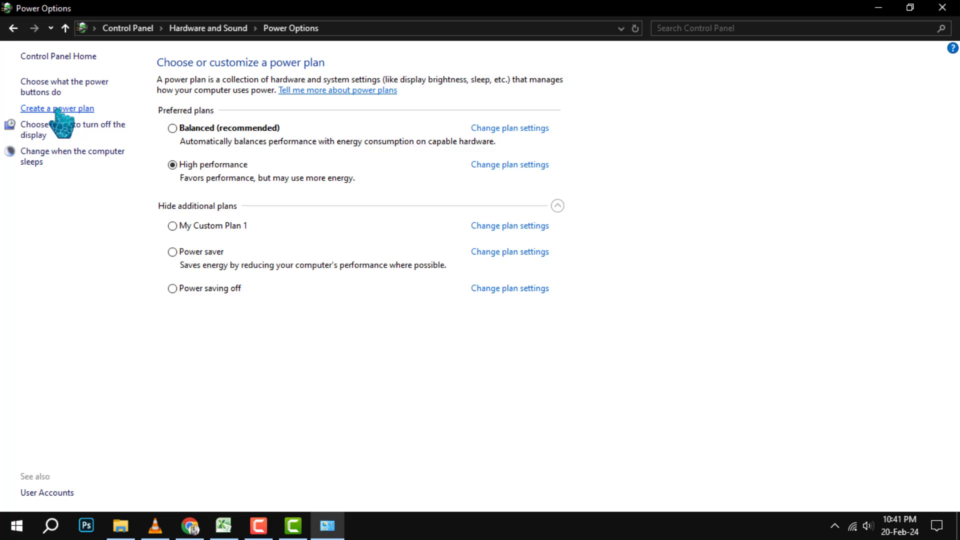
Step: Create a power plan based on High performance and name it 'Power House'
{"action": "left_click", "coordinate": [57, 108]}
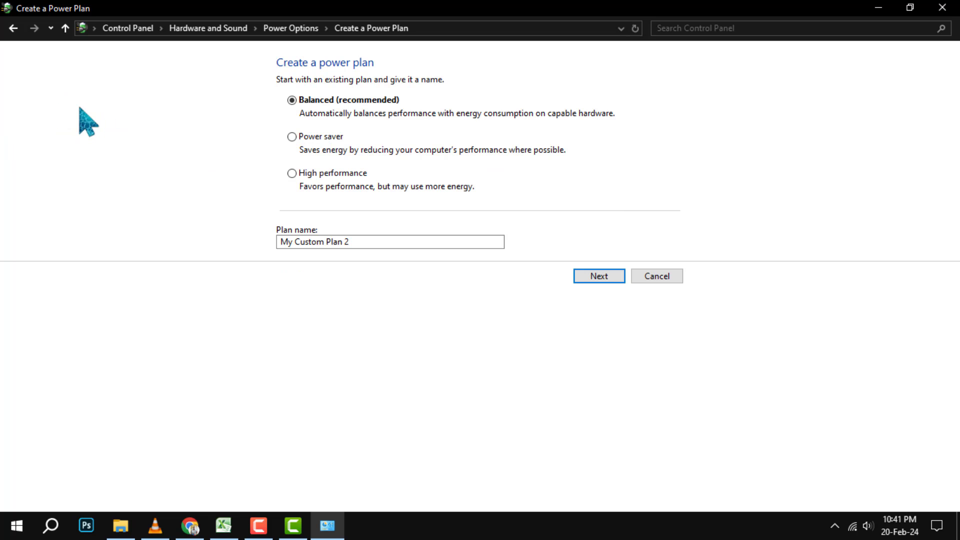
{"action": "mouse_move", "coordinate": [300, 186]}
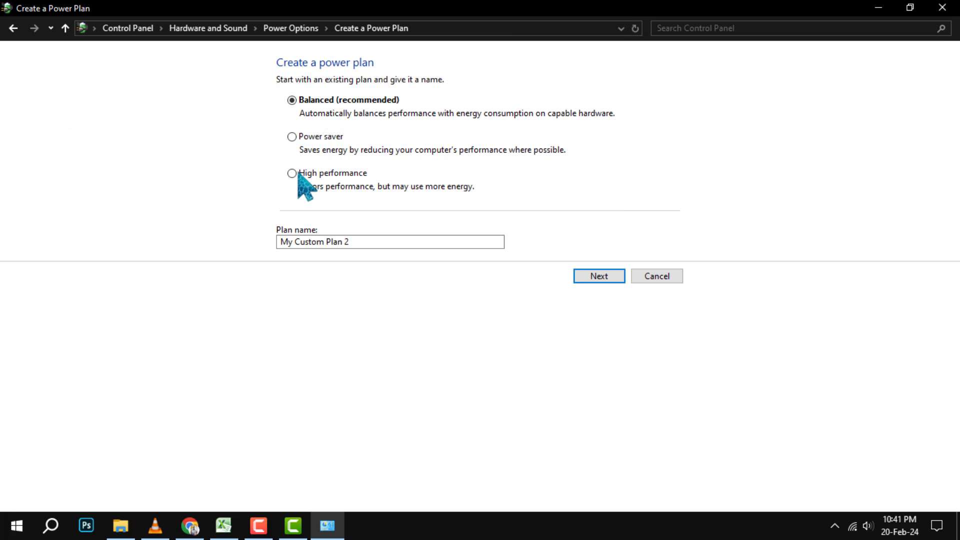
{"action": "mouse_move", "coordinate": [362, 125]}
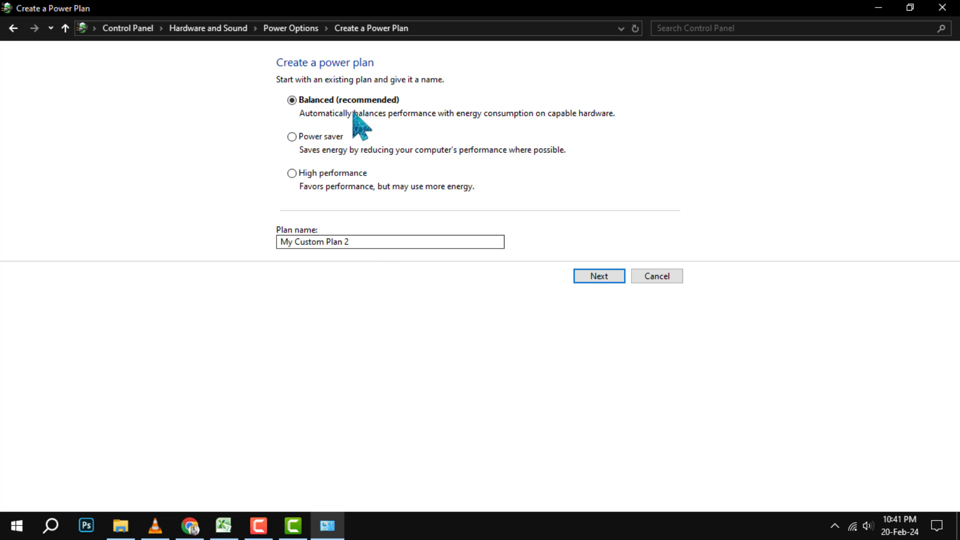
{"action": "mouse_move", "coordinate": [402, 198]}
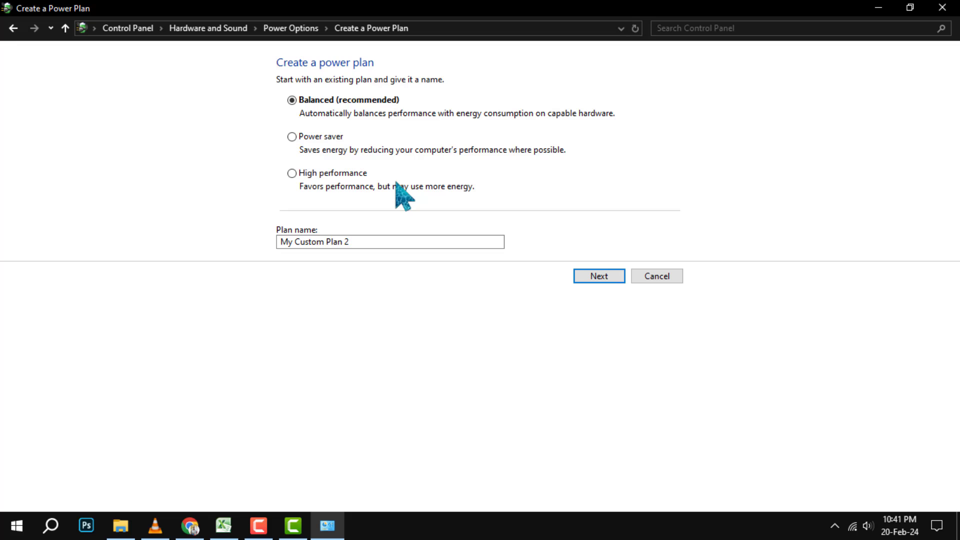
{"action": "left_click", "coordinate": [292, 173]}
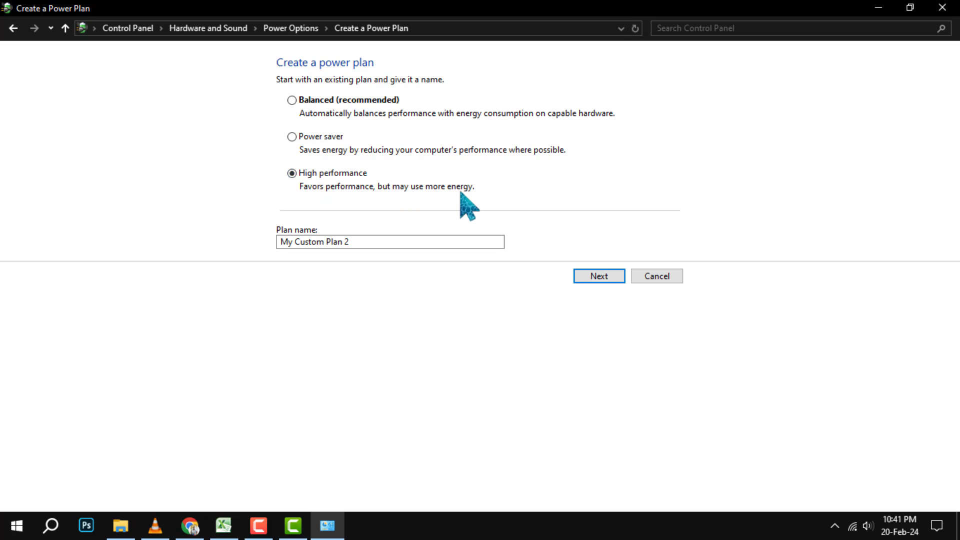
{"action": "triple_click", "coordinate": [390, 241]}
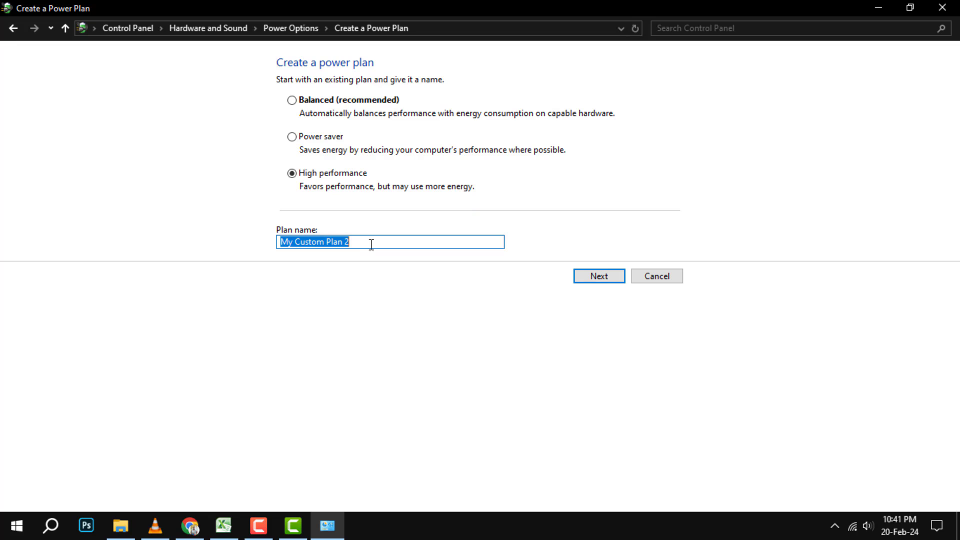
{"action": "mouse_move", "coordinate": [436, 221]}
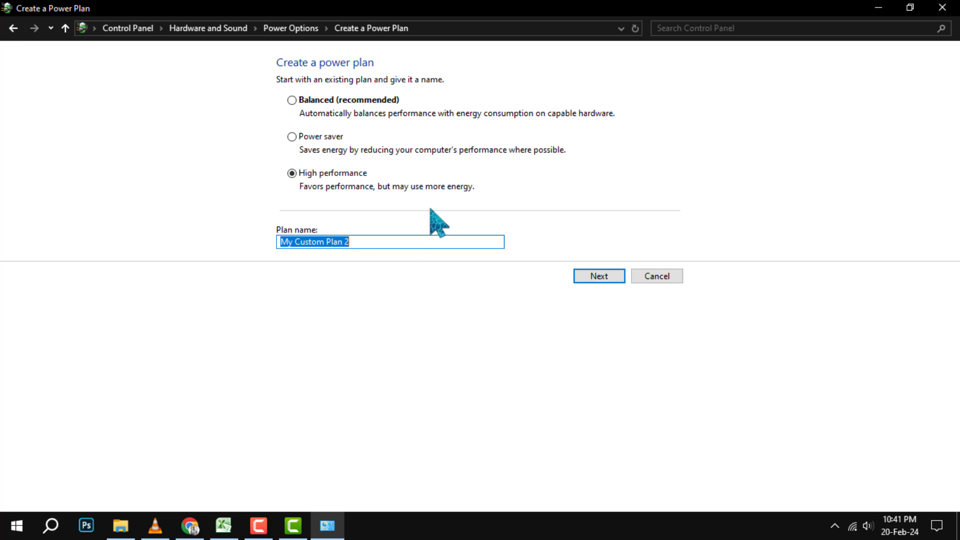
{"action": "type", "text": "Powe"}
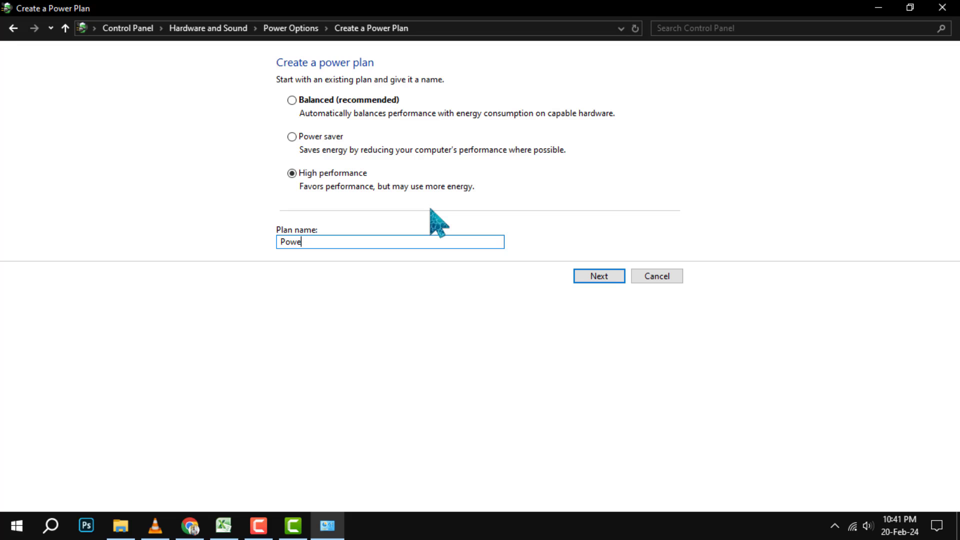
{"action": "type", "text": "r"}
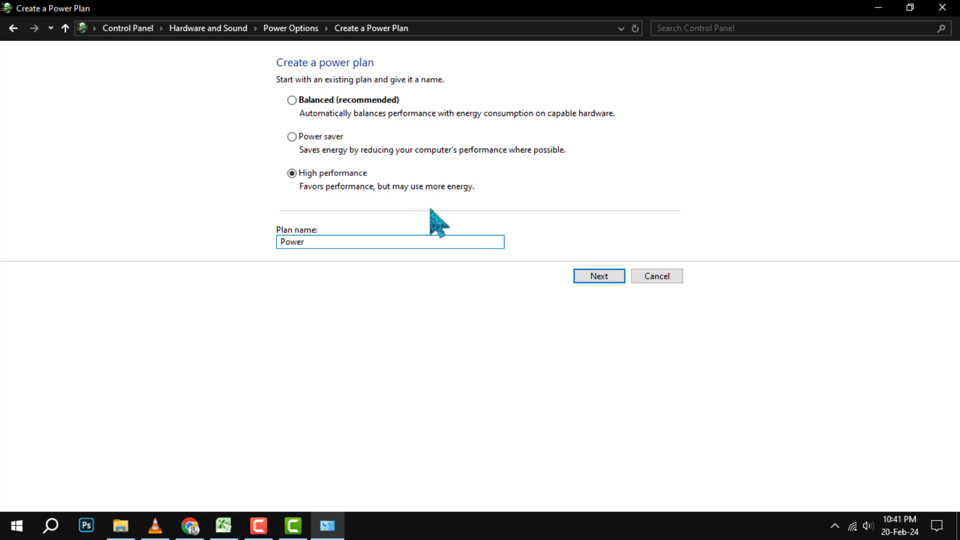
{"action": "type", "text": "H"}
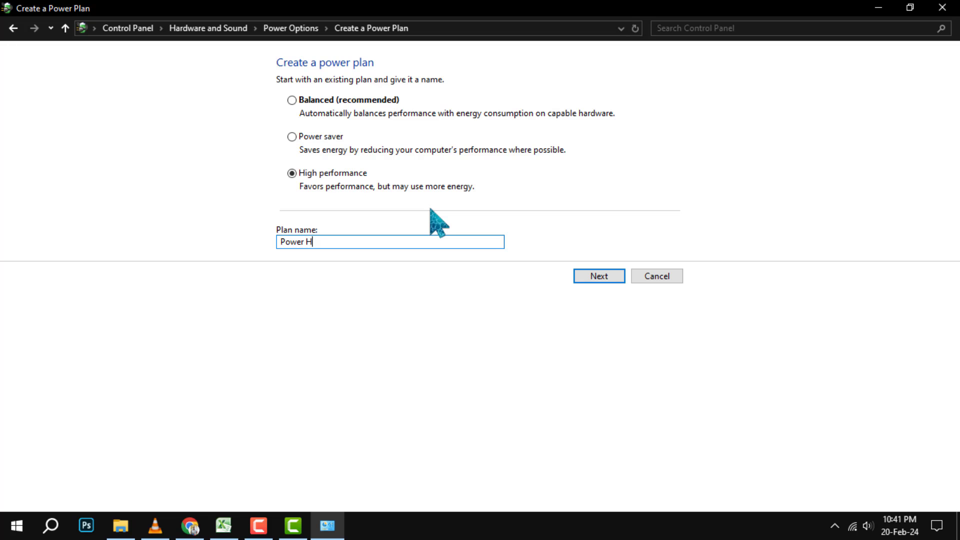
{"action": "type", "text": "ouse"}
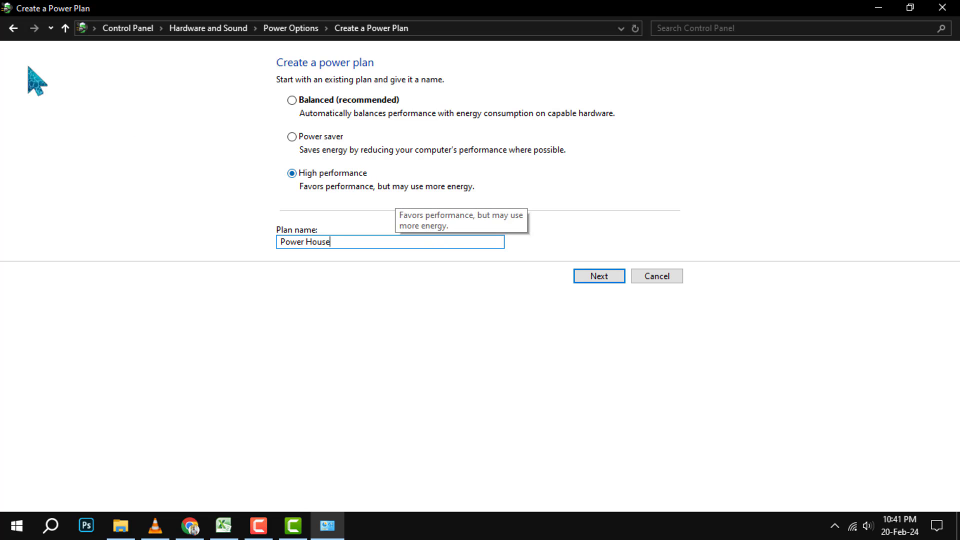
{"action": "mouse_move", "coordinate": [488, 338]}
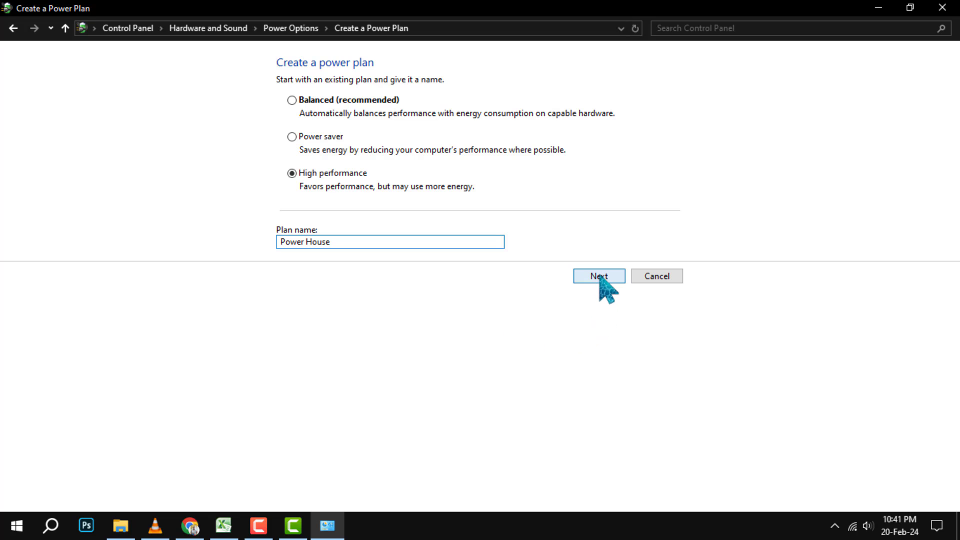
{"action": "left_click", "coordinate": [598, 276]}
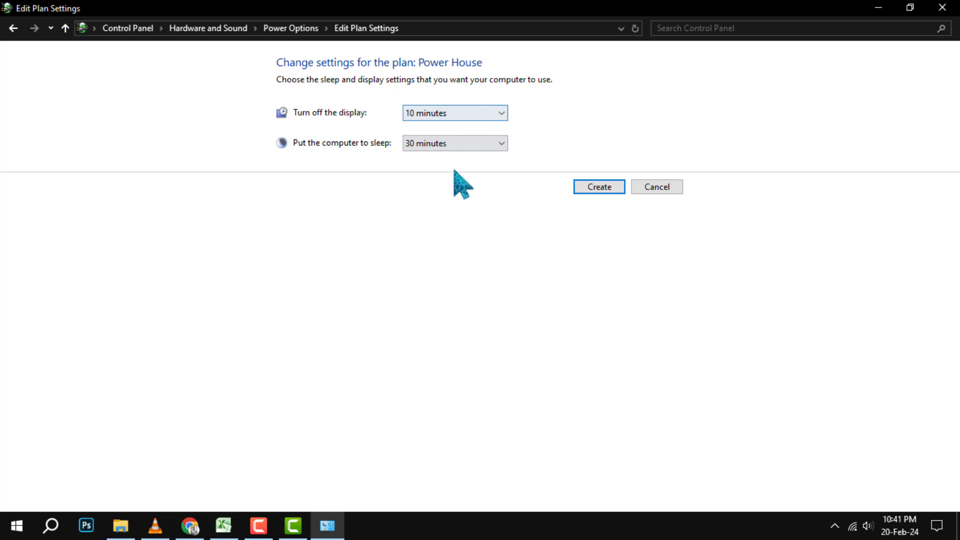
{"action": "mouse_move", "coordinate": [447, 228]}
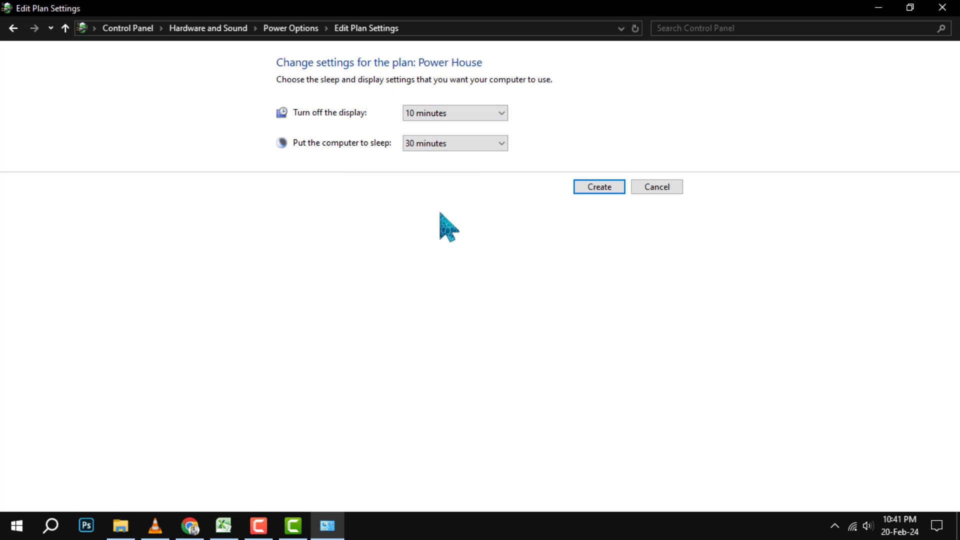
{"action": "left_click", "coordinate": [455, 112]}
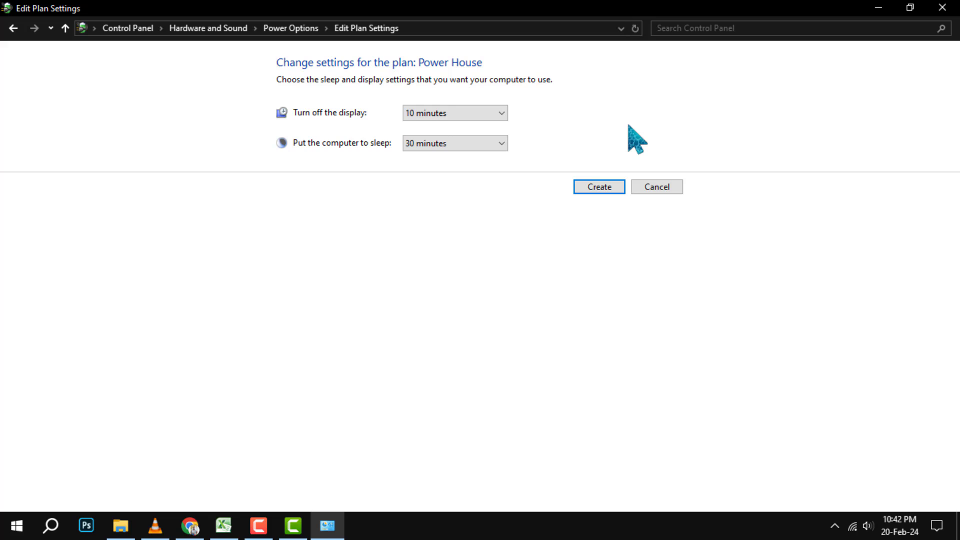
{"action": "mouse_move", "coordinate": [544, 126]}
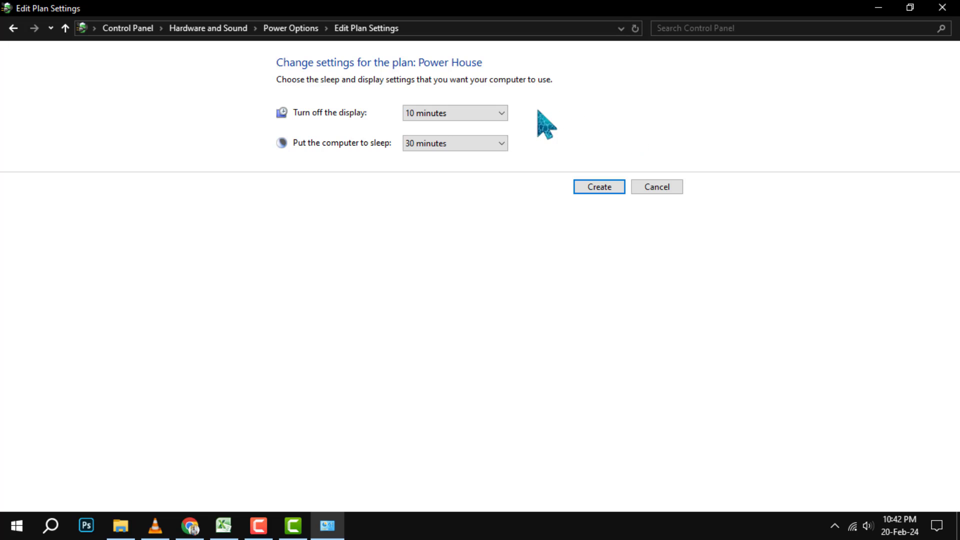
Step: Set display turn-off and computer sleep to Never, then create the plan
{"action": "left_click", "coordinate": [454, 112]}
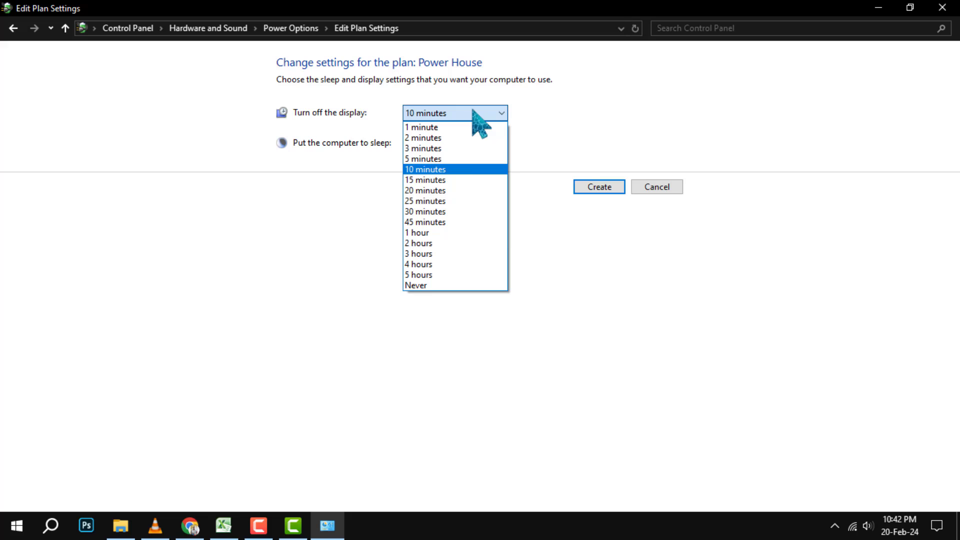
{"action": "mouse_move", "coordinate": [450, 214]}
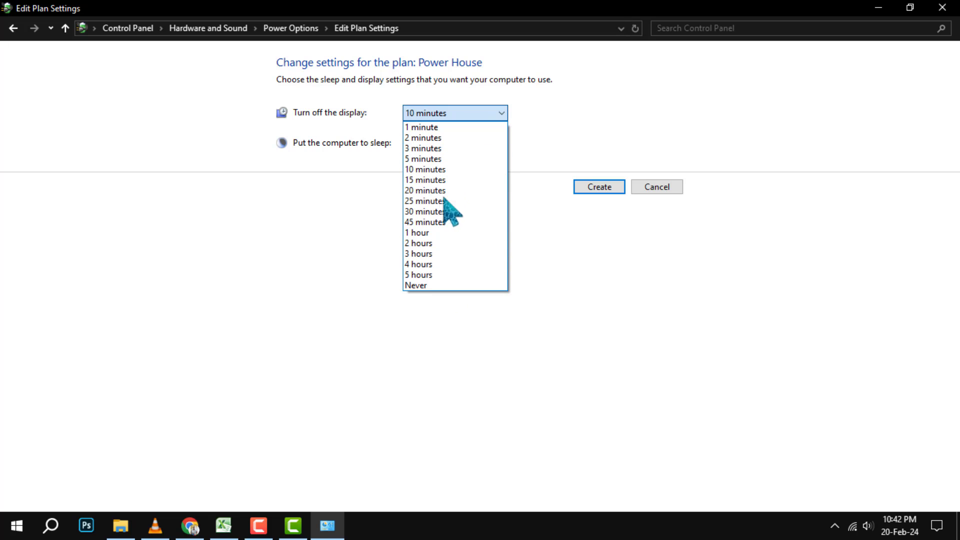
{"action": "left_click", "coordinate": [416, 284]}
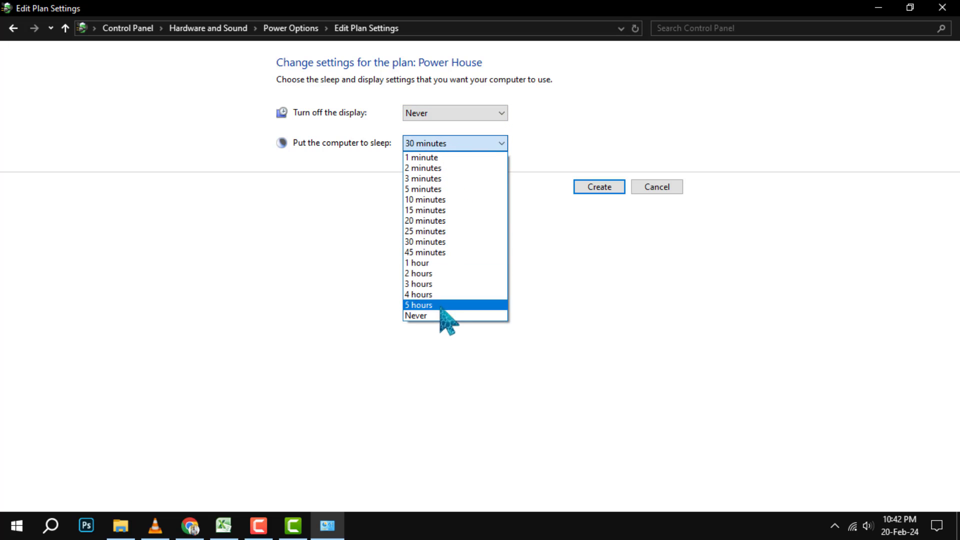
{"action": "left_click", "coordinate": [417, 316]}
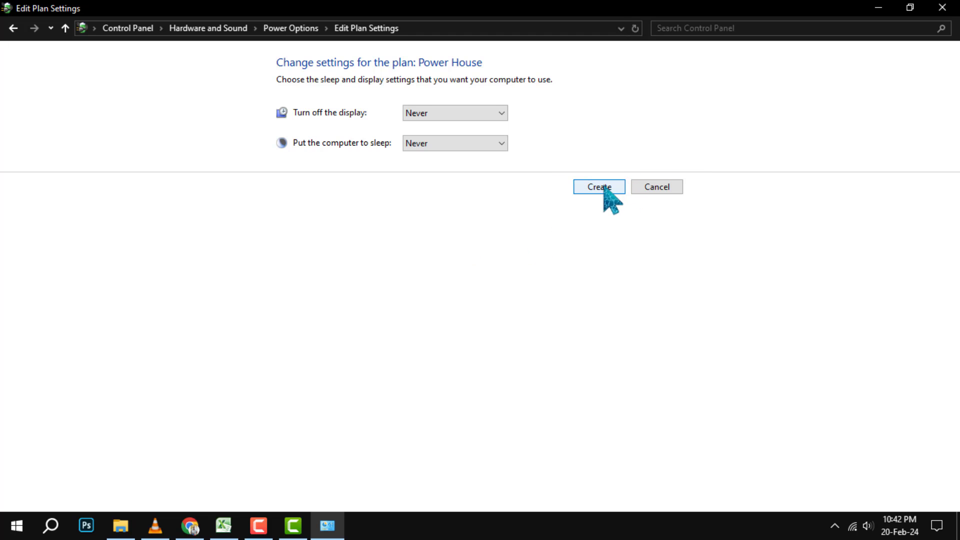
{"action": "left_click", "coordinate": [598, 186]}
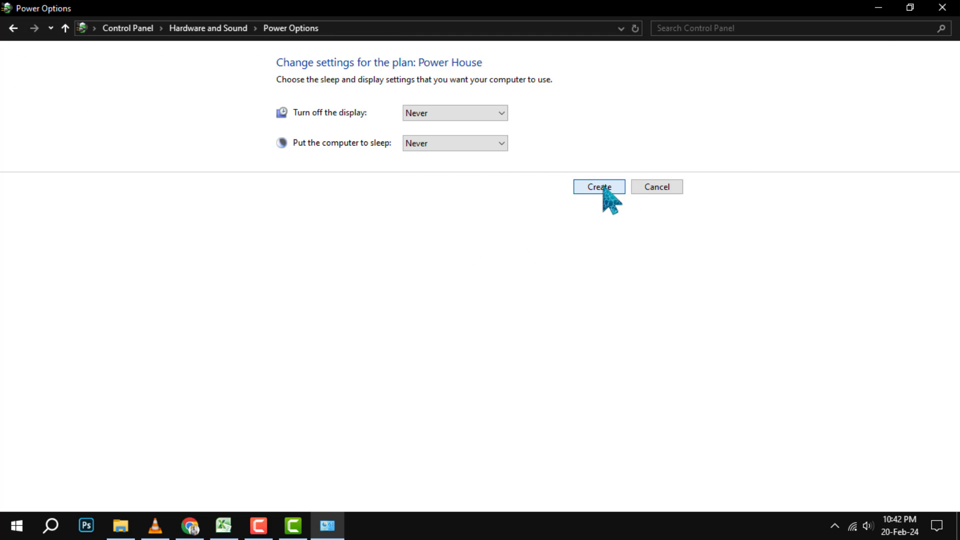
Step: Open Change plan settings for the active Power House plan
{"action": "left_click", "coordinate": [598, 186]}
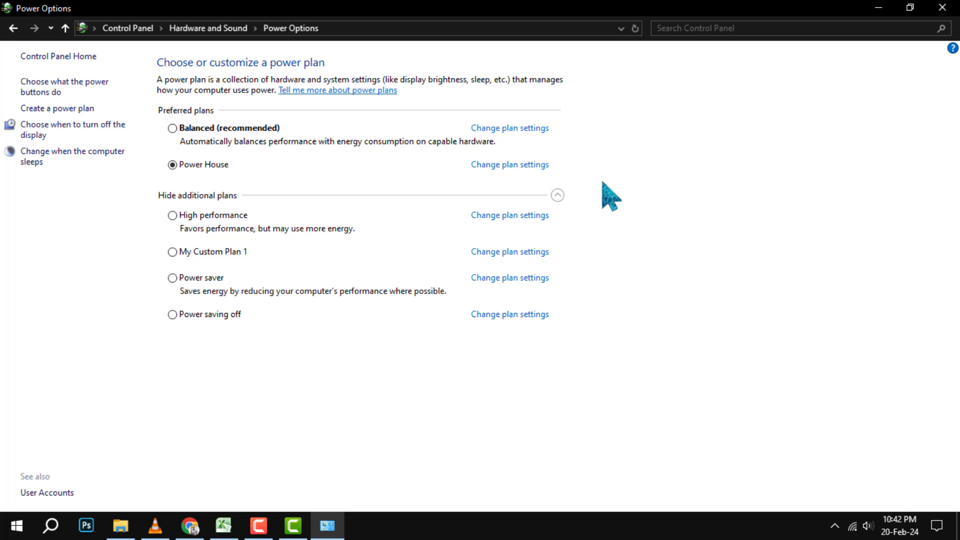
{"action": "mouse_move", "coordinate": [241, 354]}
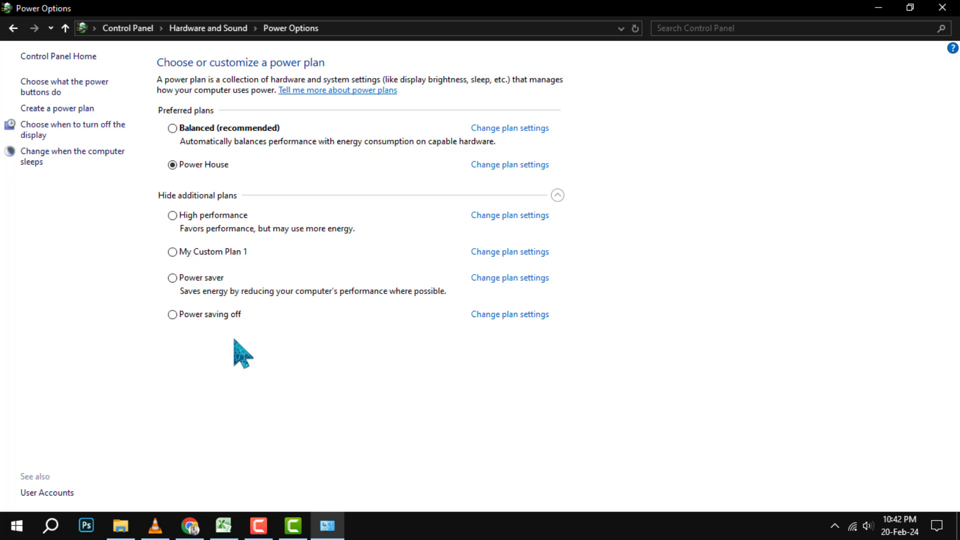
{"action": "mouse_move", "coordinate": [230, 263]}
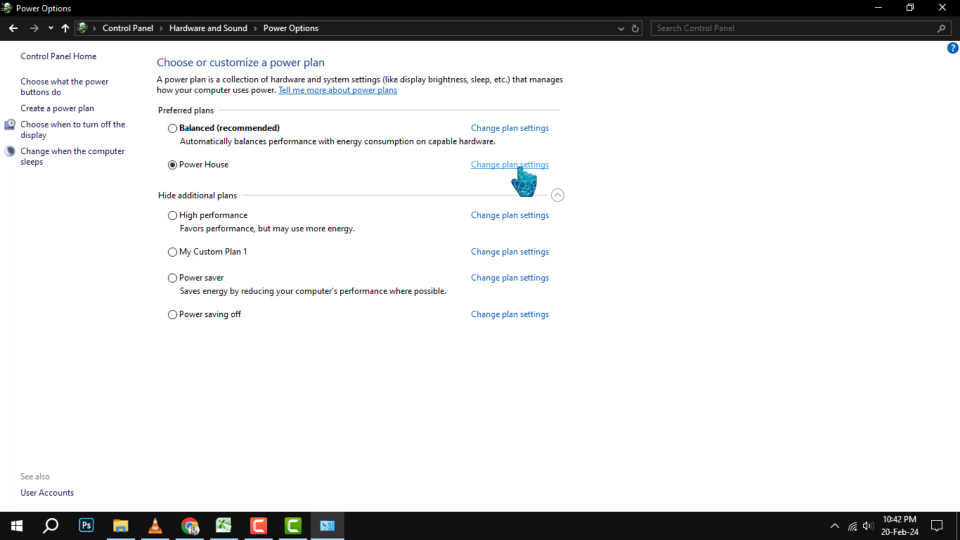
{"action": "left_click", "coordinate": [509, 164]}
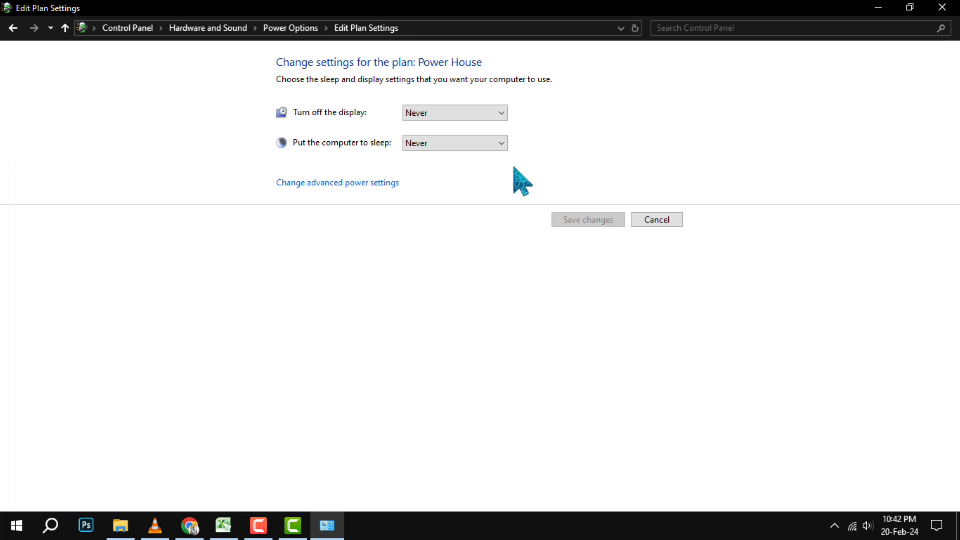
{"action": "mouse_move", "coordinate": [352, 202]}
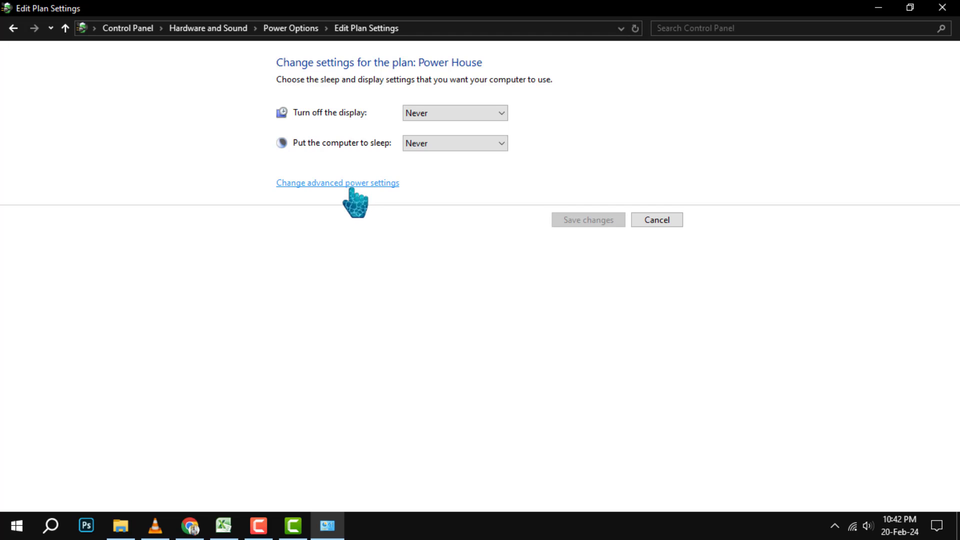
Step: Open advanced power settings and select the 'Turn off hard disk after' minutes value
{"action": "left_click", "coordinate": [337, 182]}
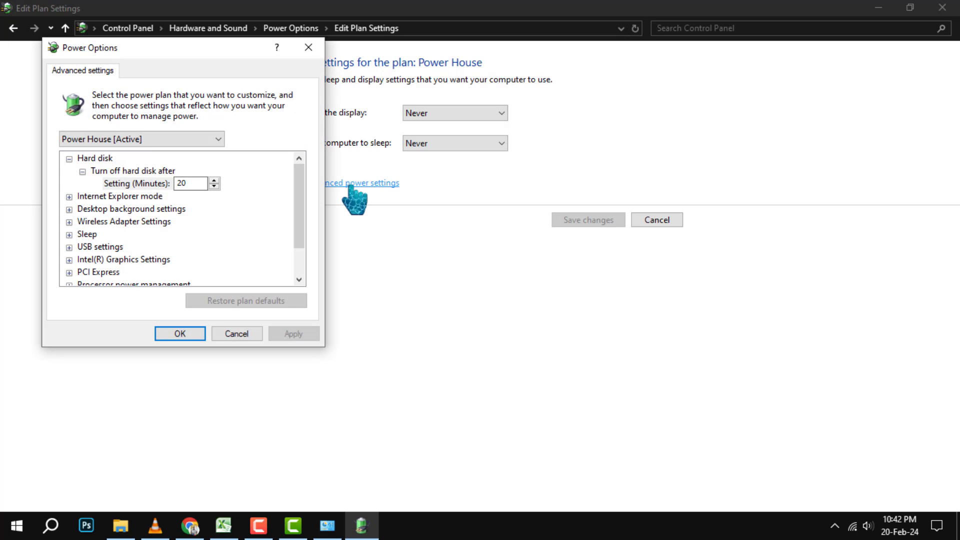
{"action": "mouse_move", "coordinate": [107, 178]}
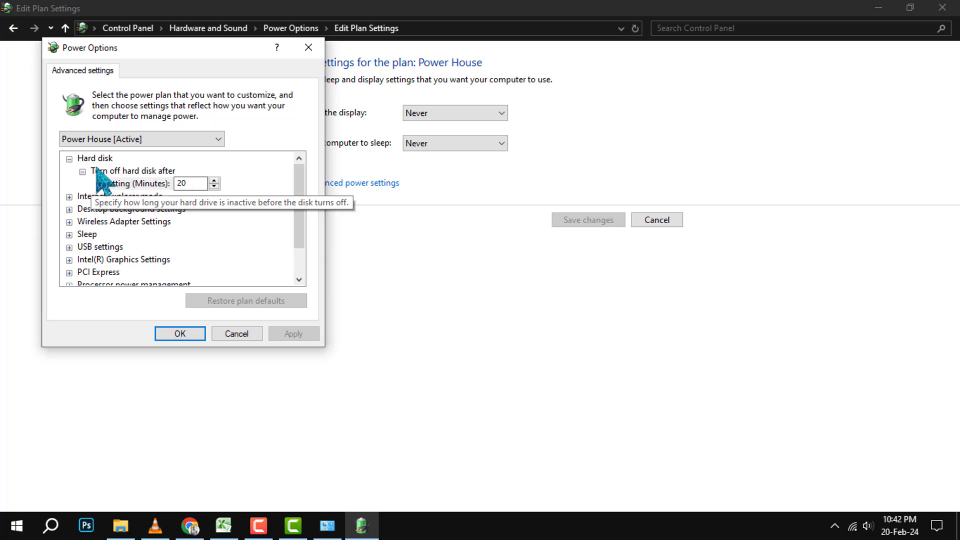
{"action": "left_click", "coordinate": [69, 158]}
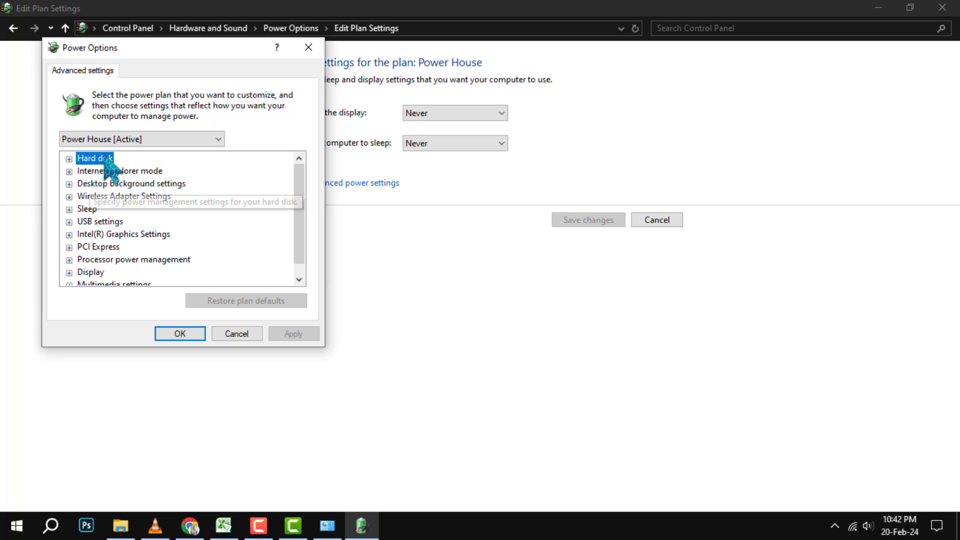
{"action": "mouse_move", "coordinate": [166, 260]}
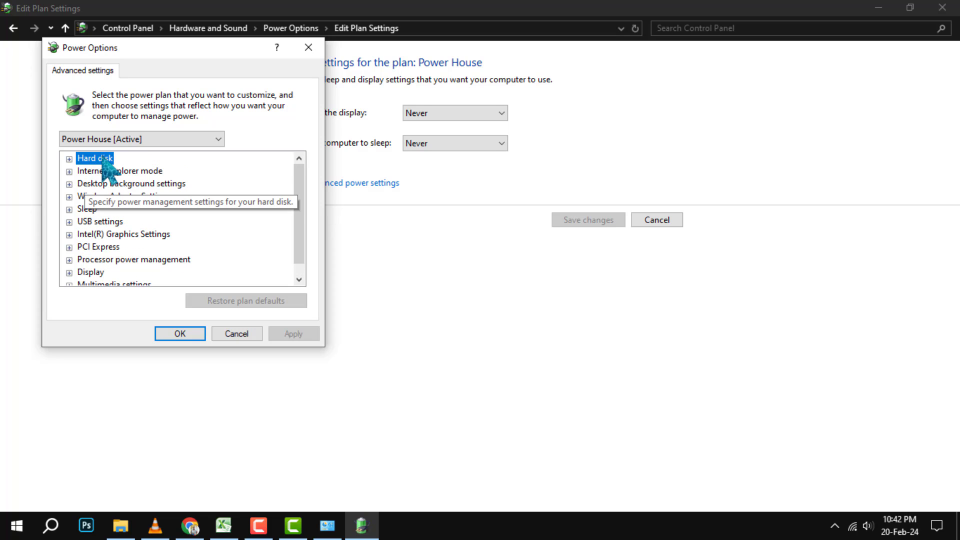
{"action": "left_click", "coordinate": [69, 158]}
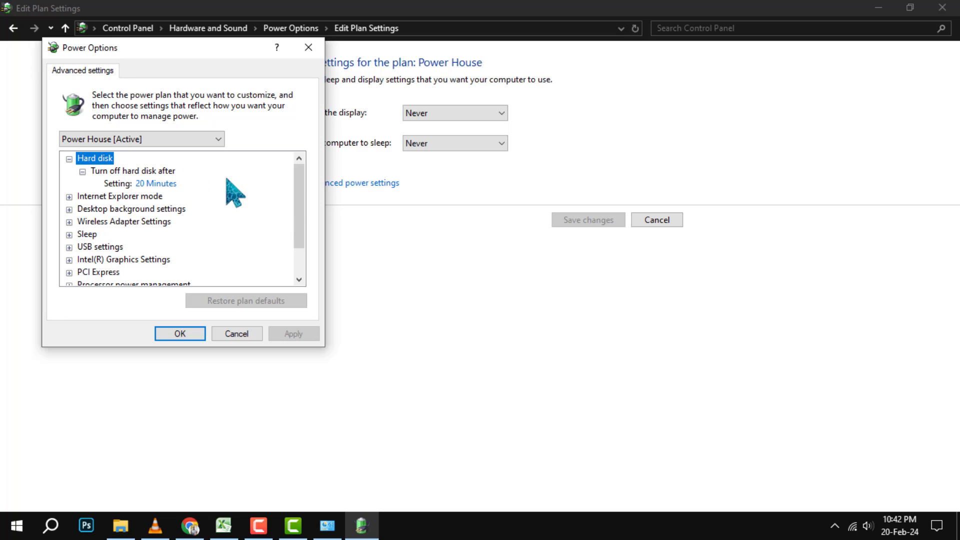
{"action": "left_click", "coordinate": [156, 183]}
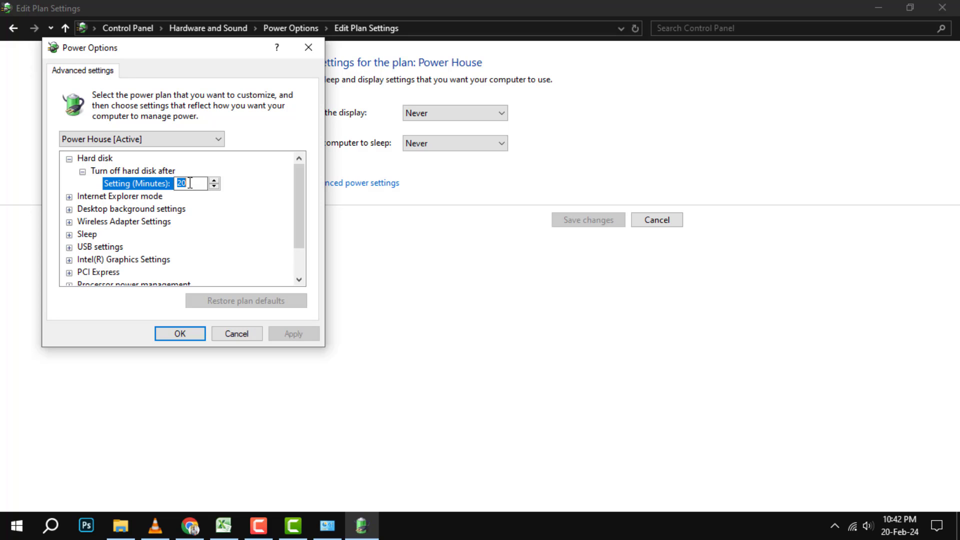
Step: Set hard-disk turn-off to Never, then apply and close advanced settings
{"action": "type", "text": "never"}
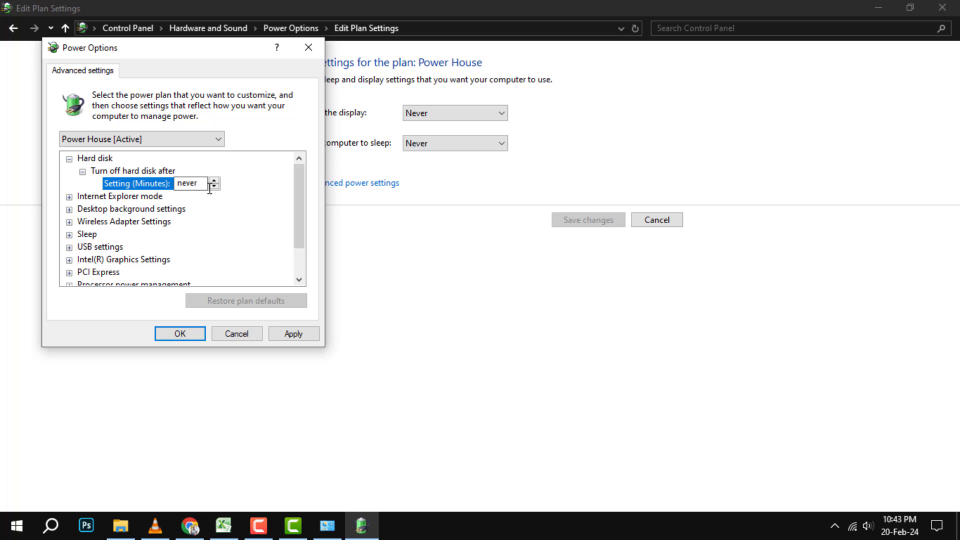
{"action": "type", "text": "19"}
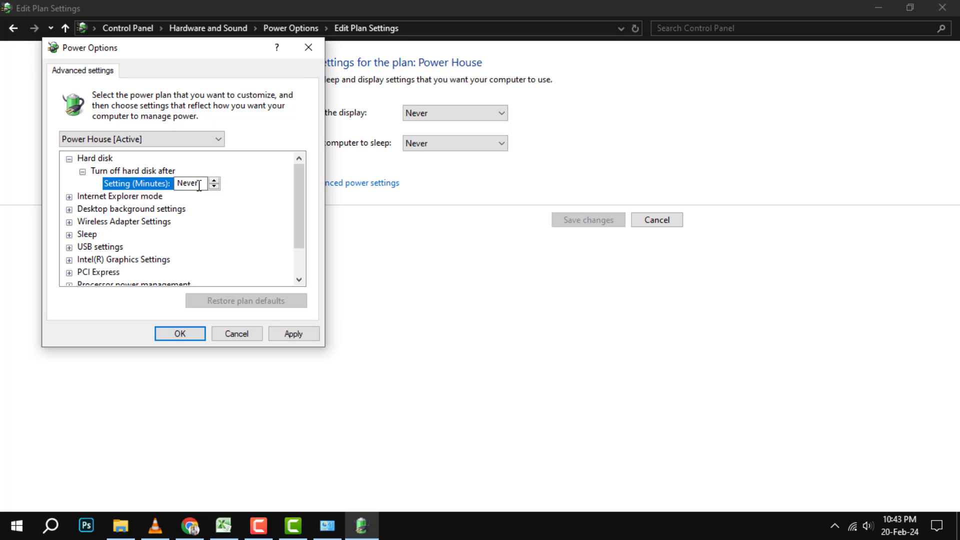
{"action": "mouse_move", "coordinate": [215, 237]}
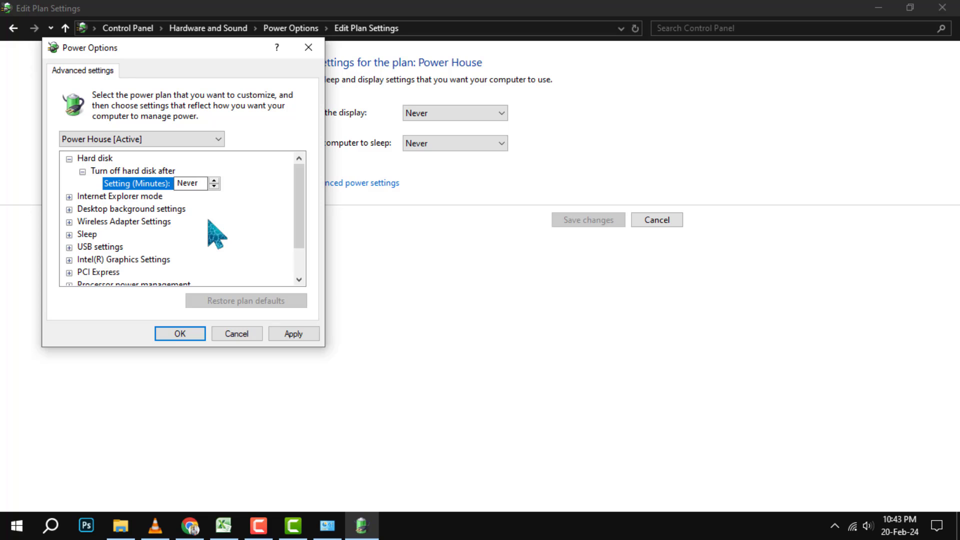
{"action": "left_click", "coordinate": [188, 183]}
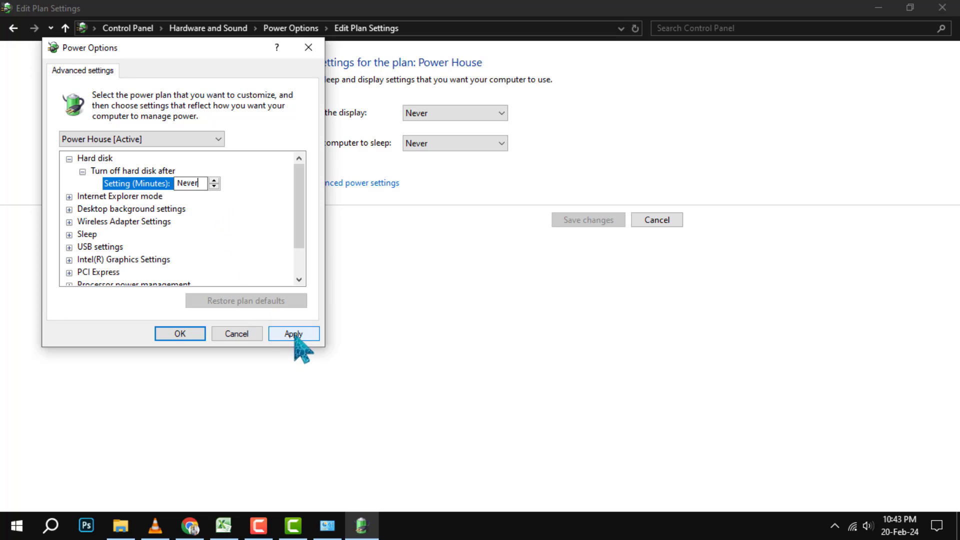
{"action": "left_click", "coordinate": [293, 333]}
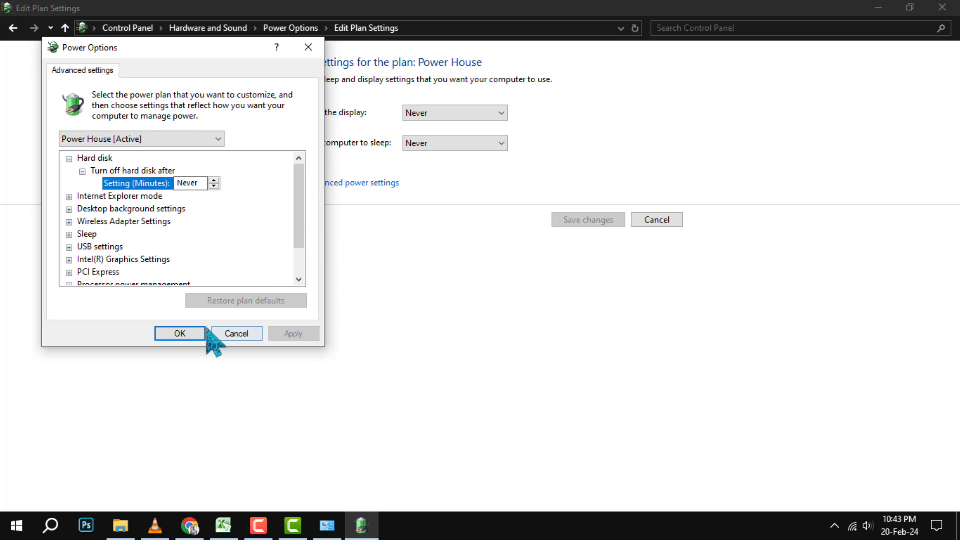
{"action": "left_click", "coordinate": [179, 334]}
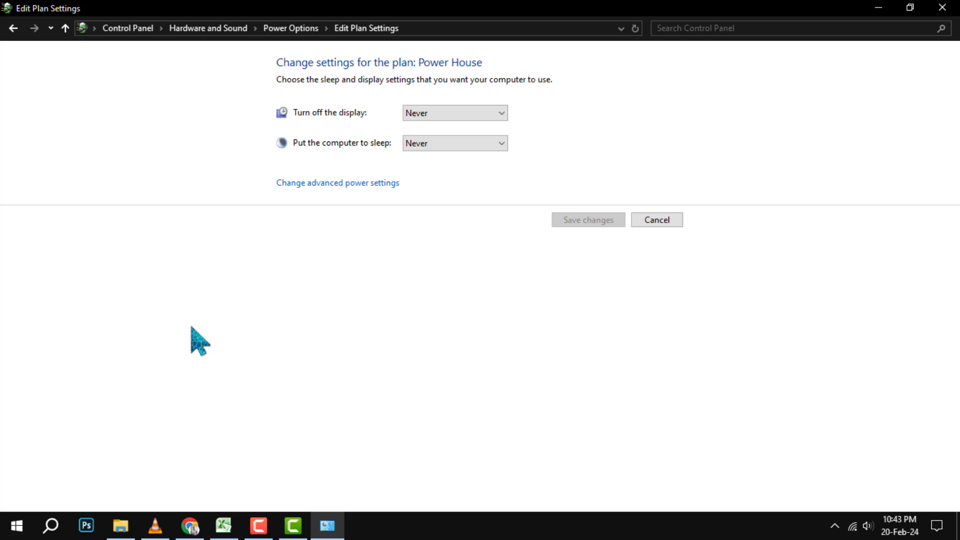